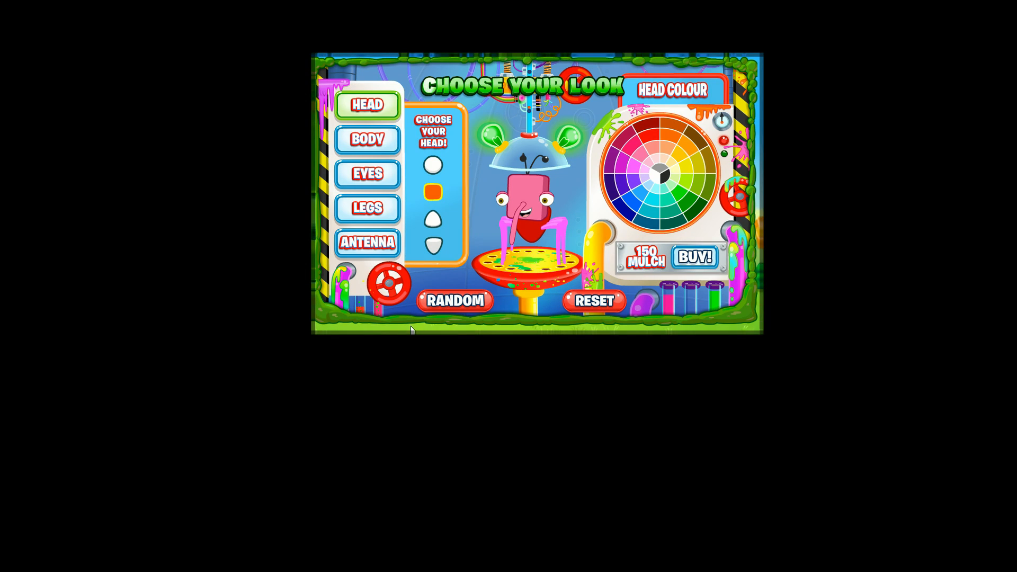
pyautogui.moveTo(454, 301)
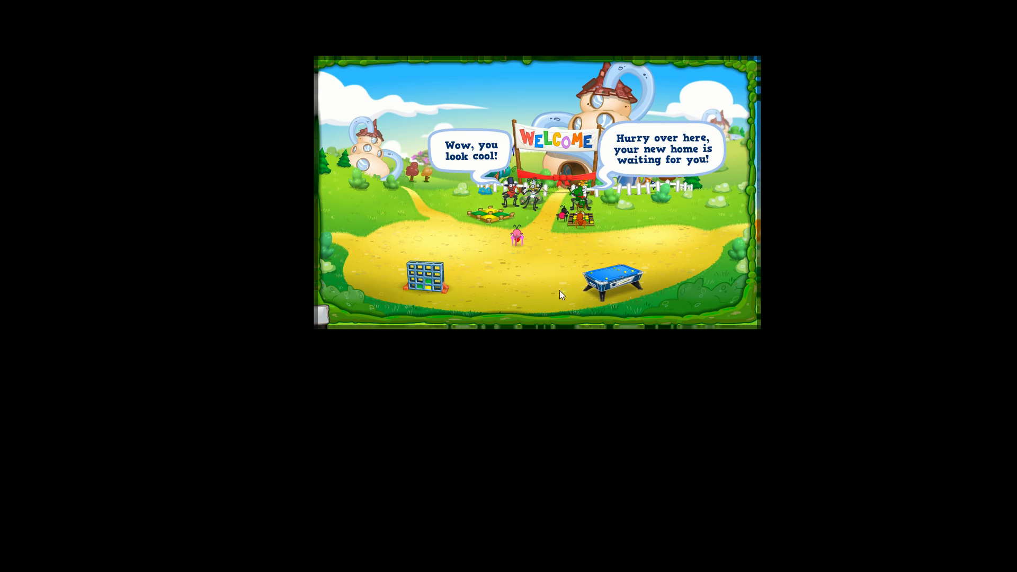
pyautogui.moveTo(490, 300)
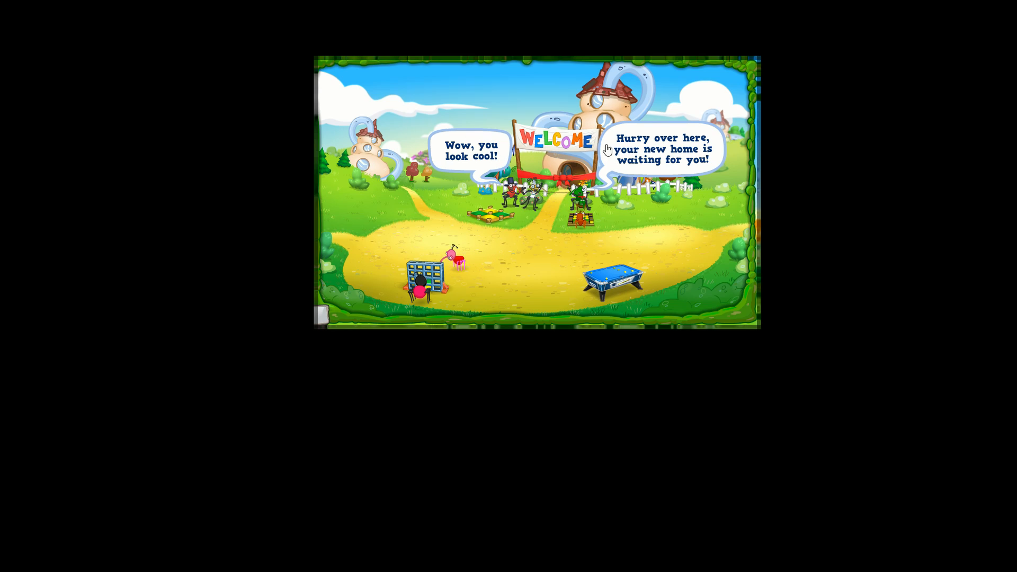
pyautogui.moveTo(714, 153)
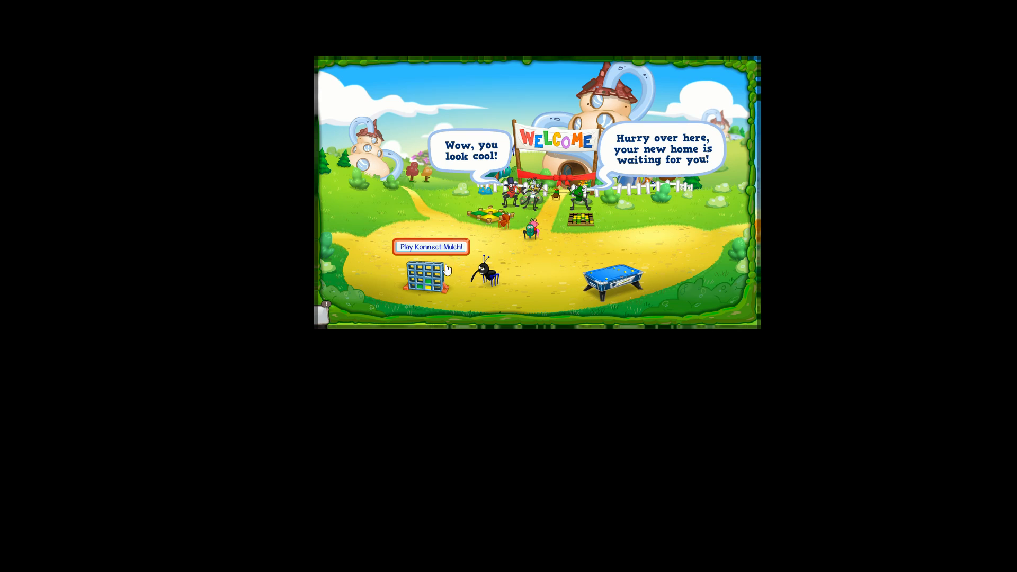
# Drop the final Konnect Mulch piece to line up four and get 'YOU WIN!'.
pyautogui.click(430, 247)
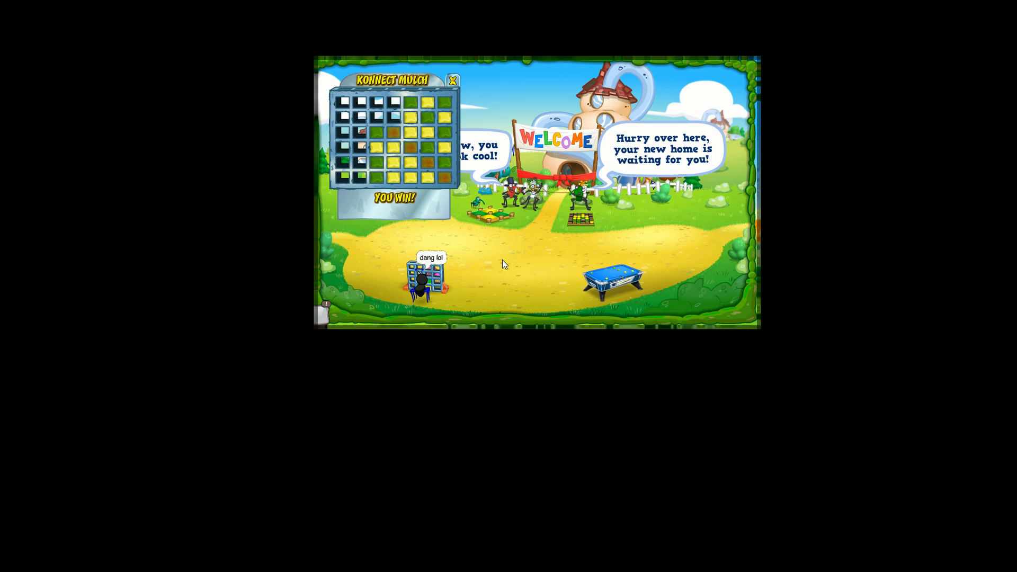
# Close the Konnect Mulch window to return the weevil to the welcome area.
pyautogui.click(453, 80)
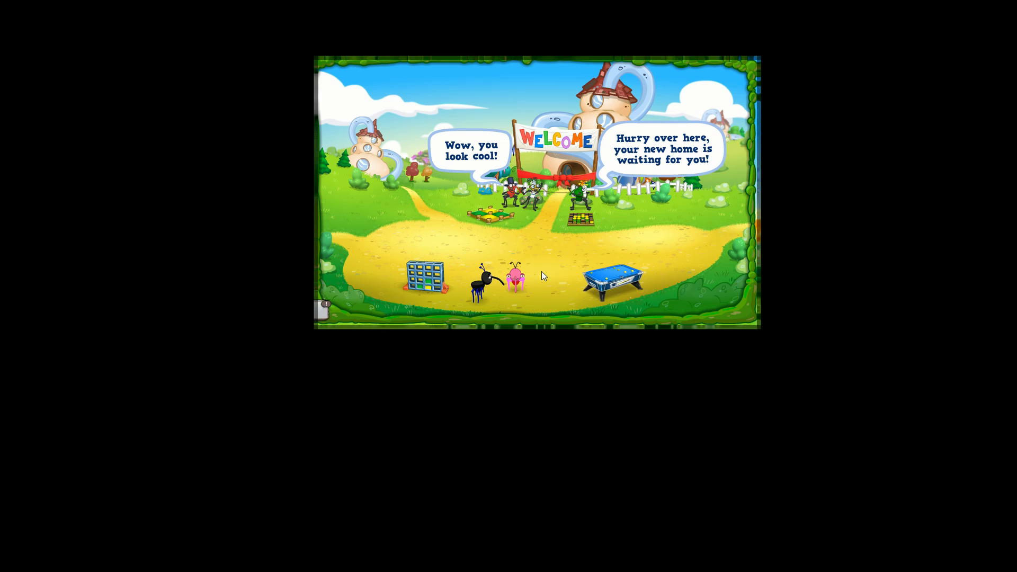
pyautogui.moveTo(653, 301)
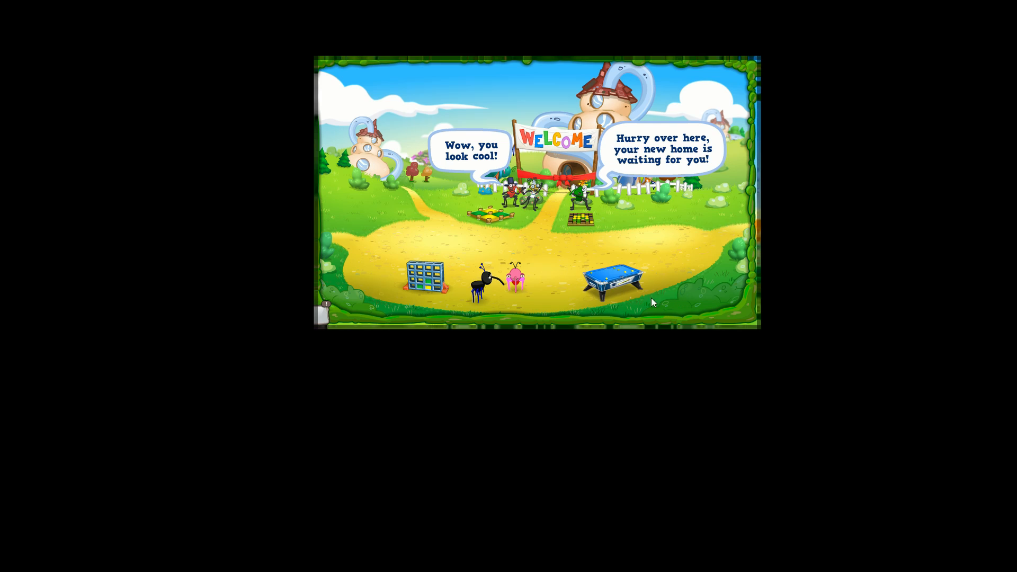